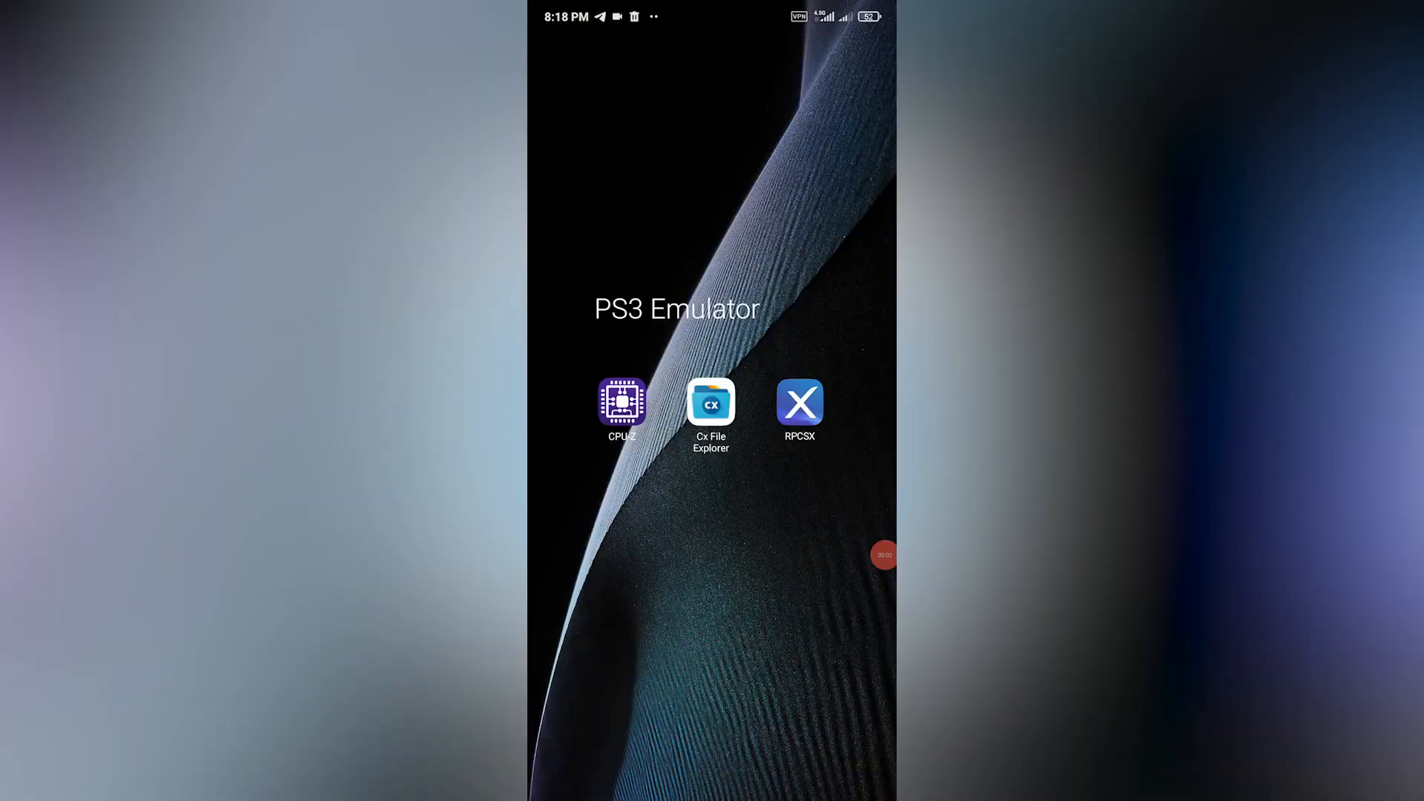
# - Launch RPCSX and install the PS3UPDAT.PUP firmware from the PS3 Library folder
pyautogui.click(799, 403)
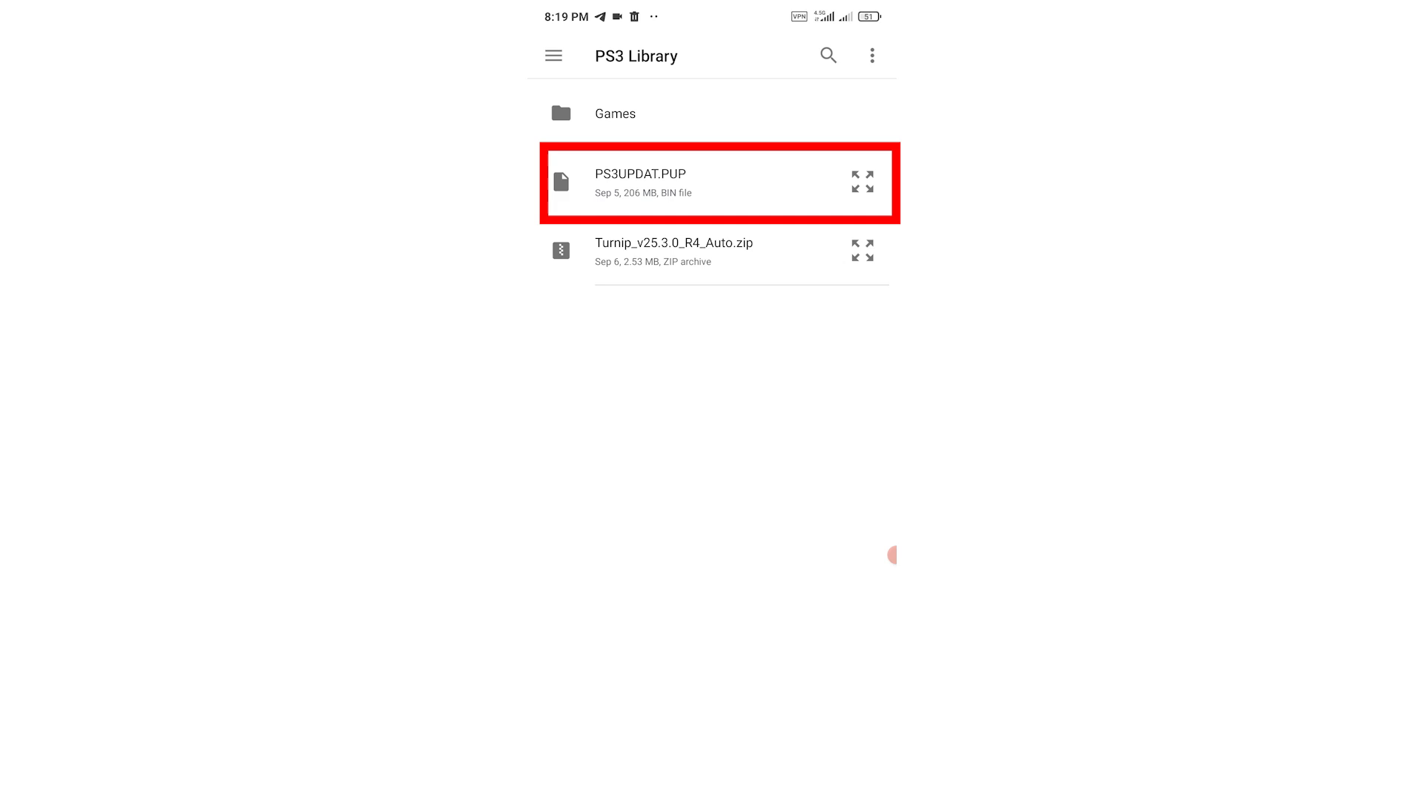
pyautogui.click(553, 55)
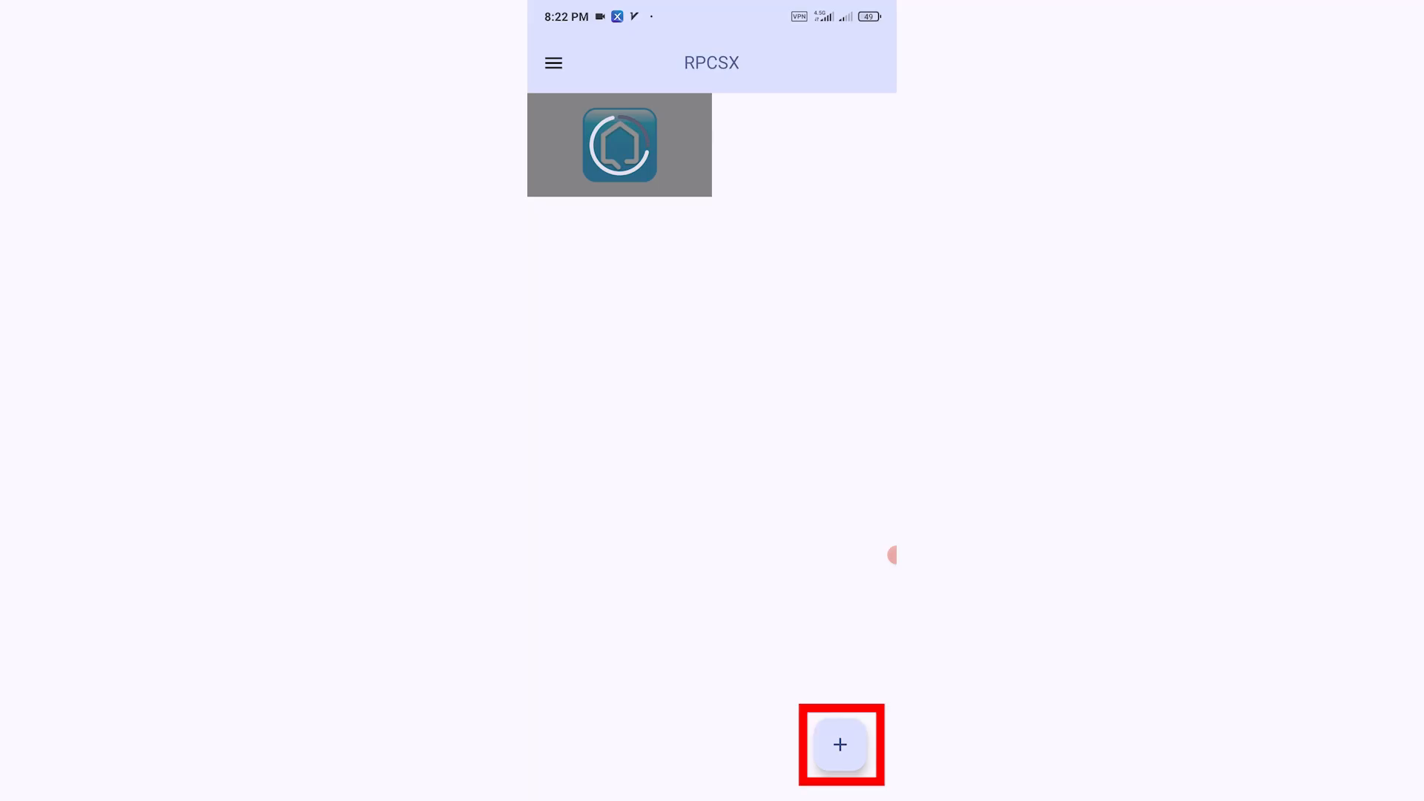
# - Add the Castle Crashers (USA) (Trial) package from the Games folder to the library
pyautogui.click(839, 743)
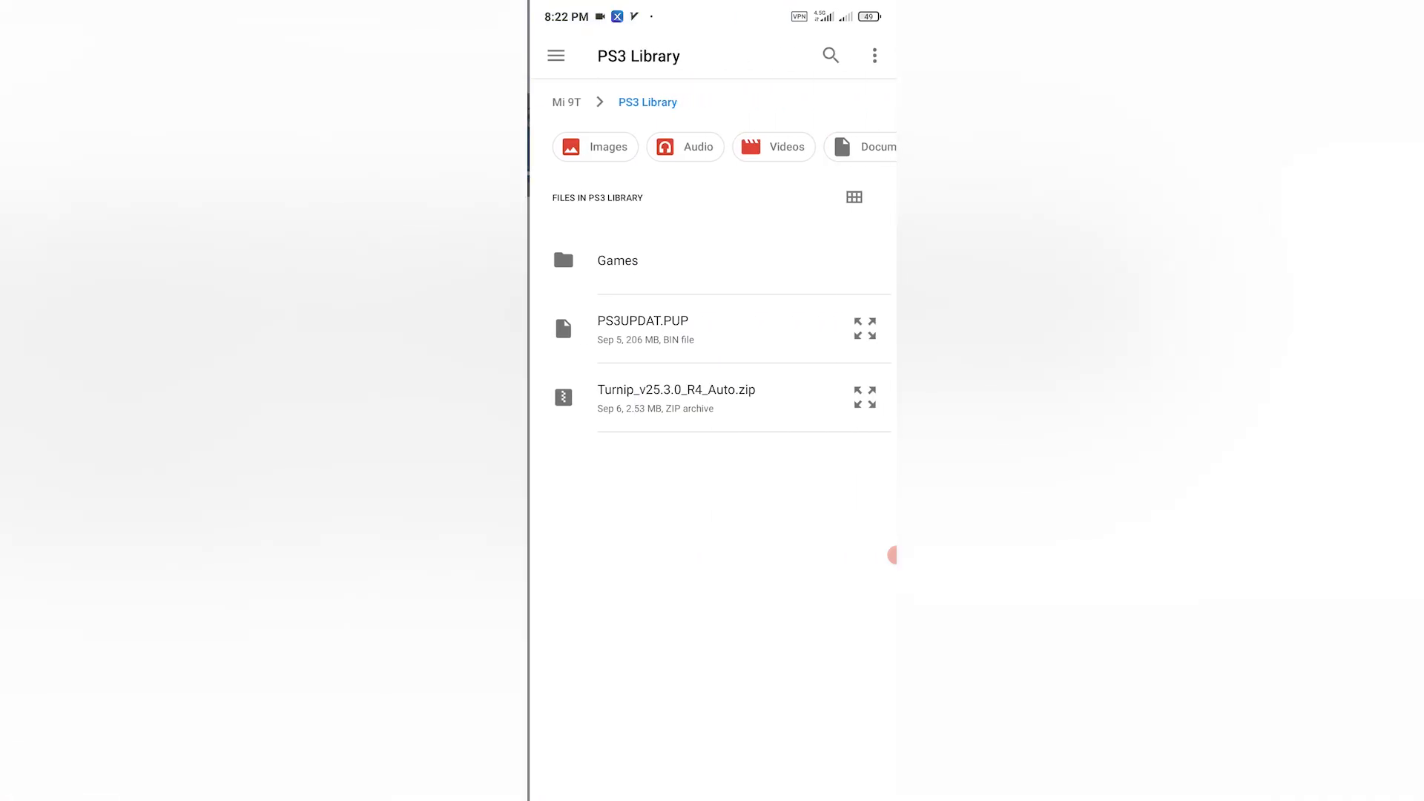
pyautogui.click(617, 261)
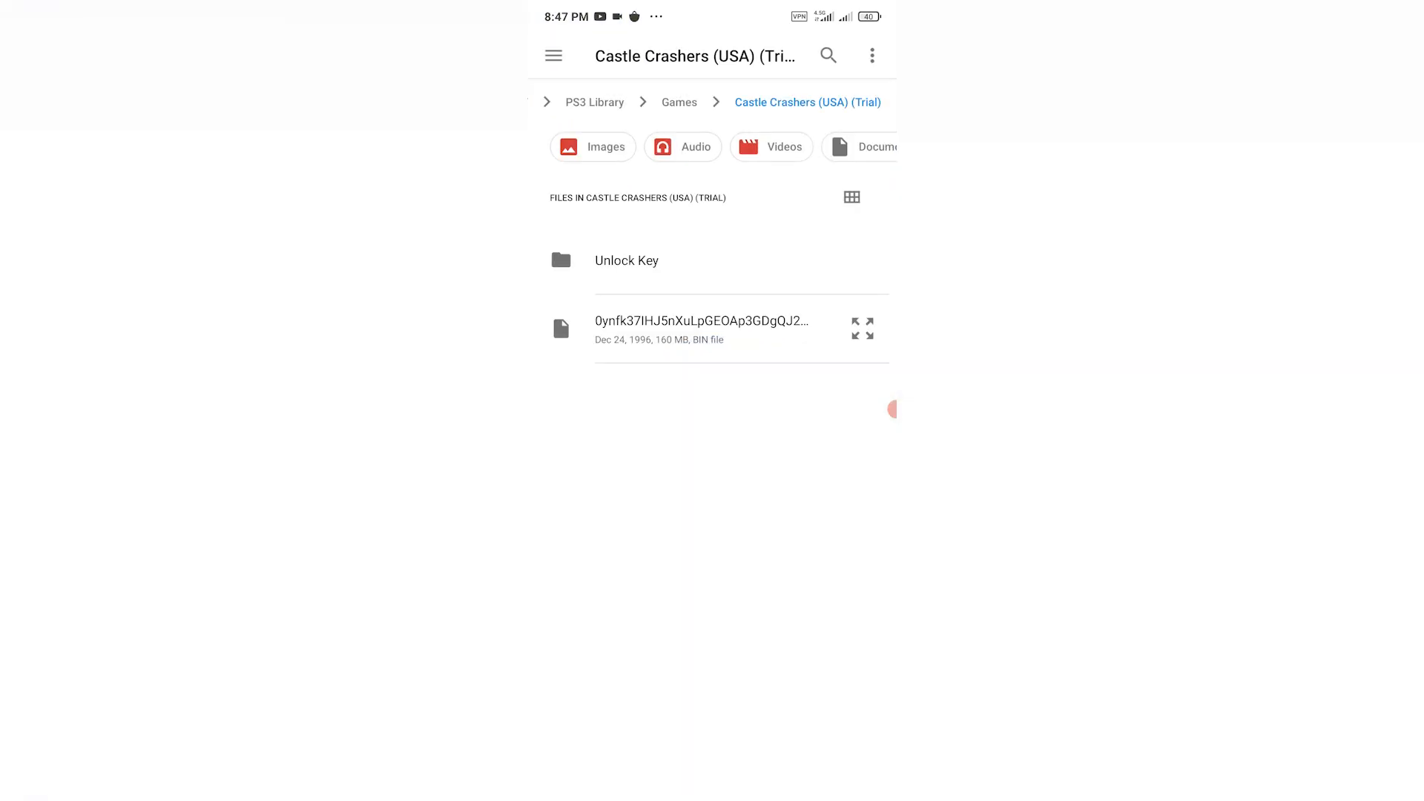
pyautogui.click(627, 260)
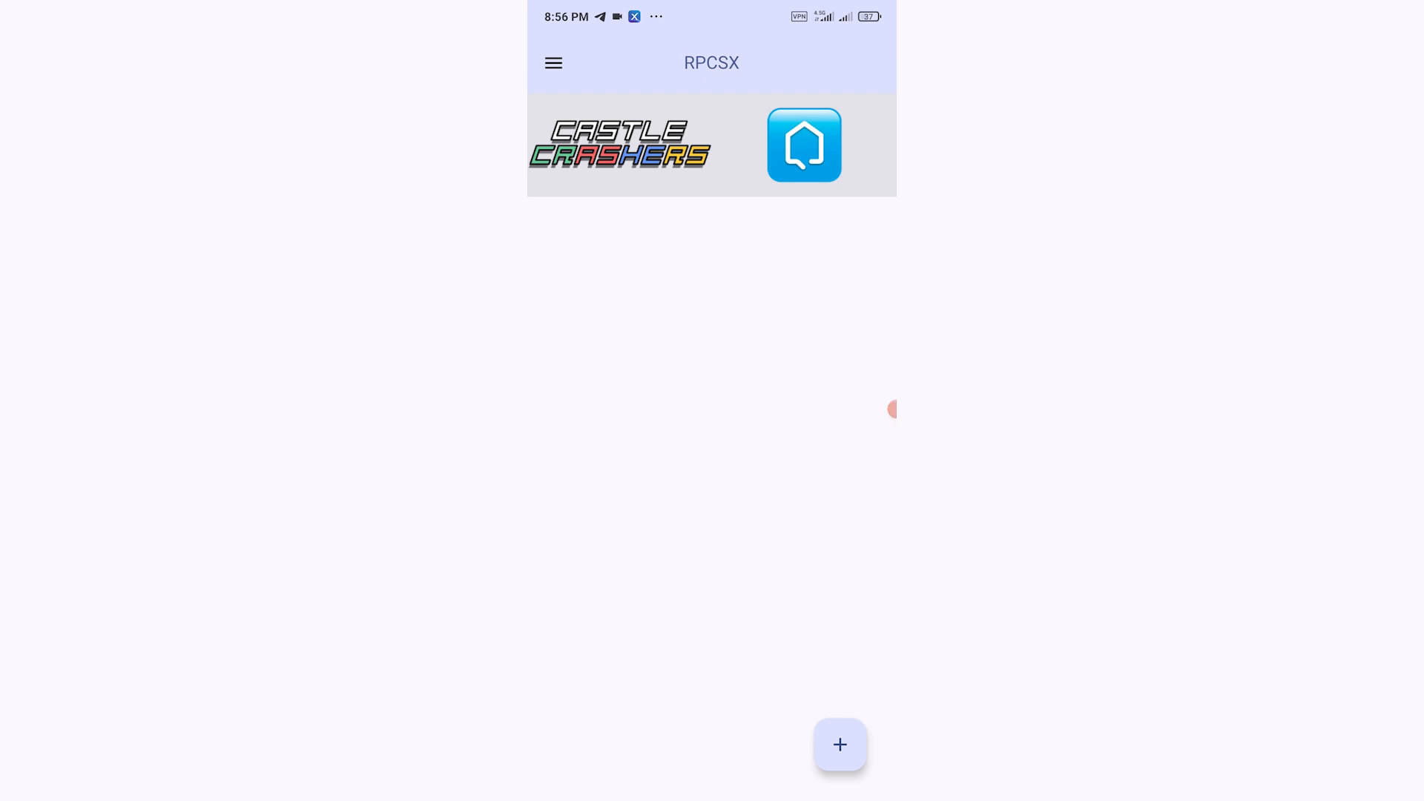
# - Add the Limbo (USA) (Trial) package to the library and refresh the list
pyautogui.click(840, 745)
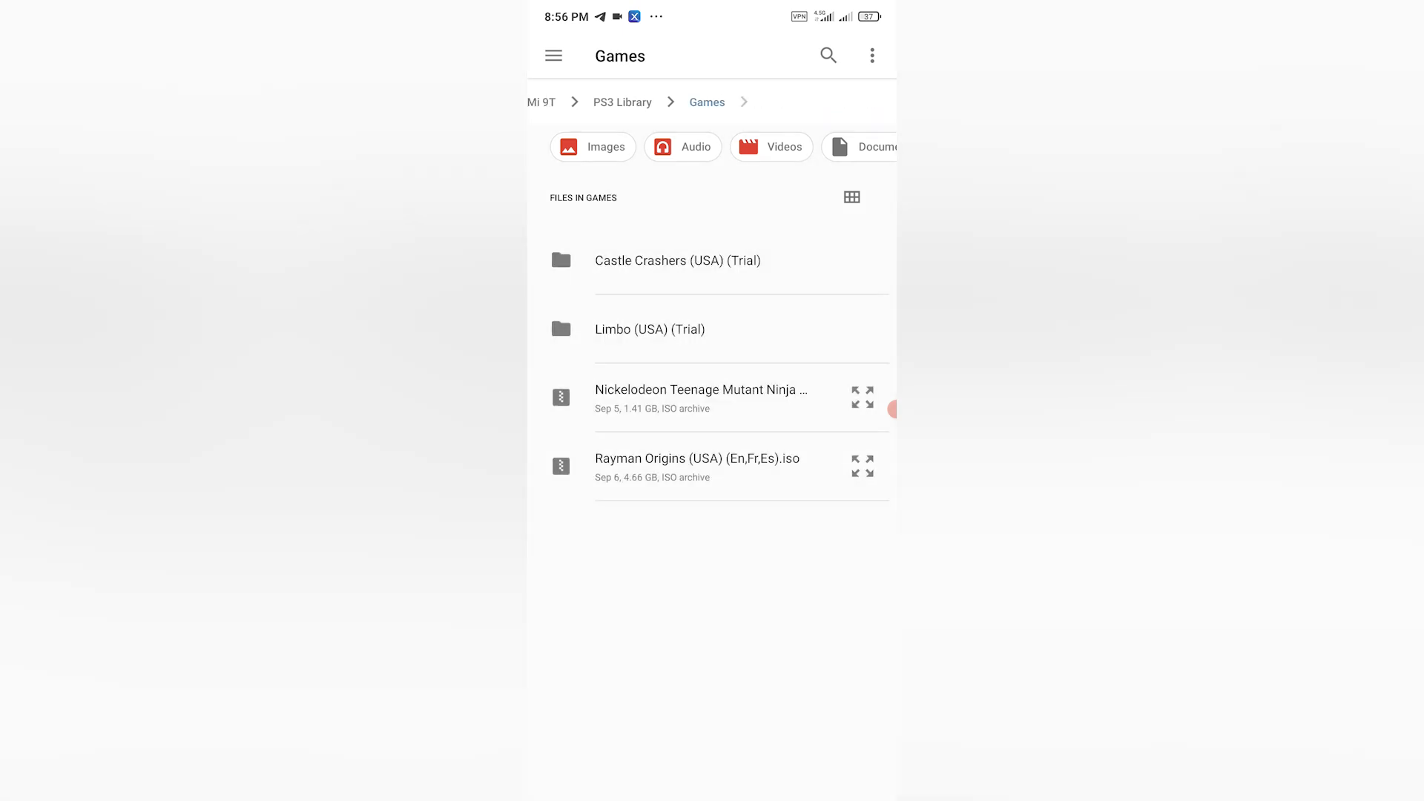
pyautogui.click(650, 330)
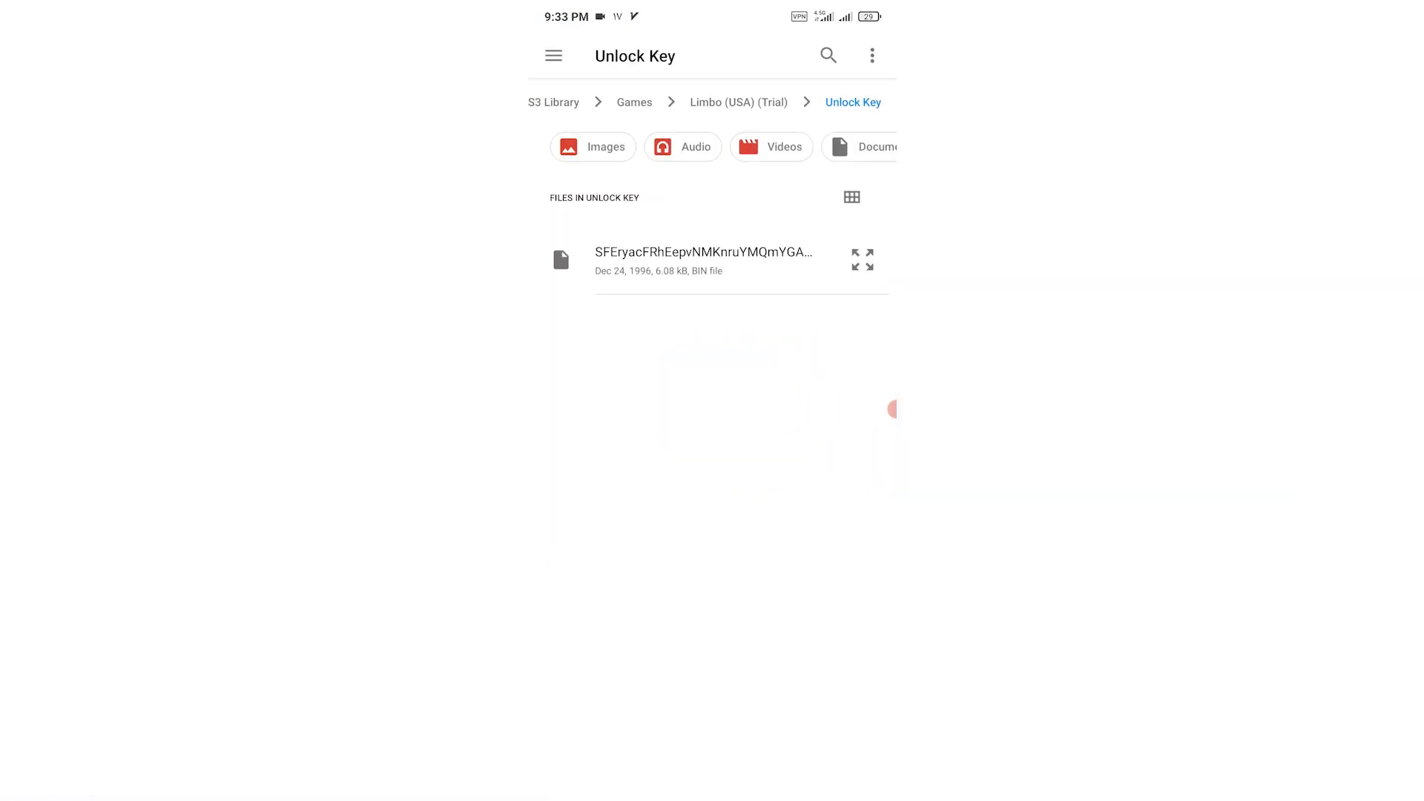
pyautogui.click(739, 102)
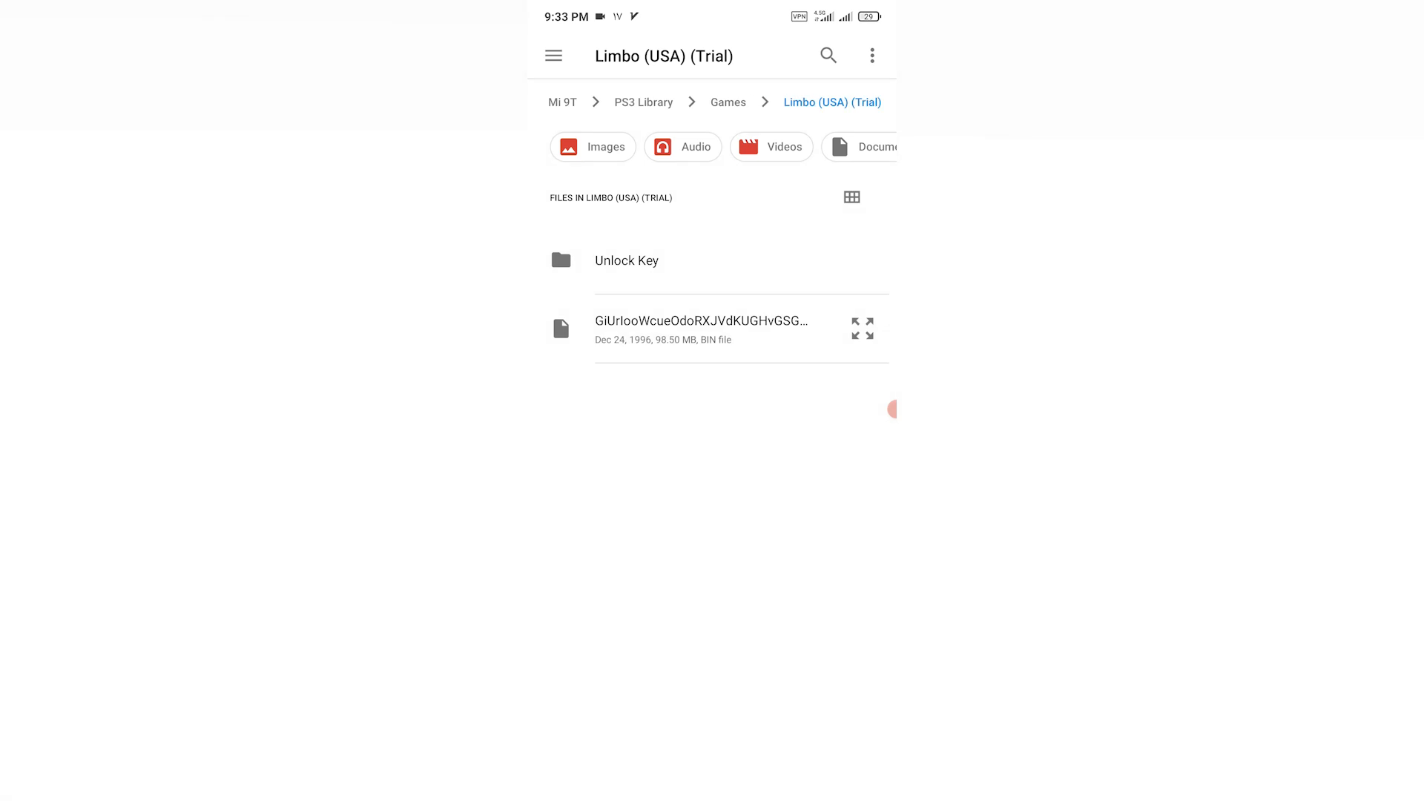
pyautogui.click(626, 261)
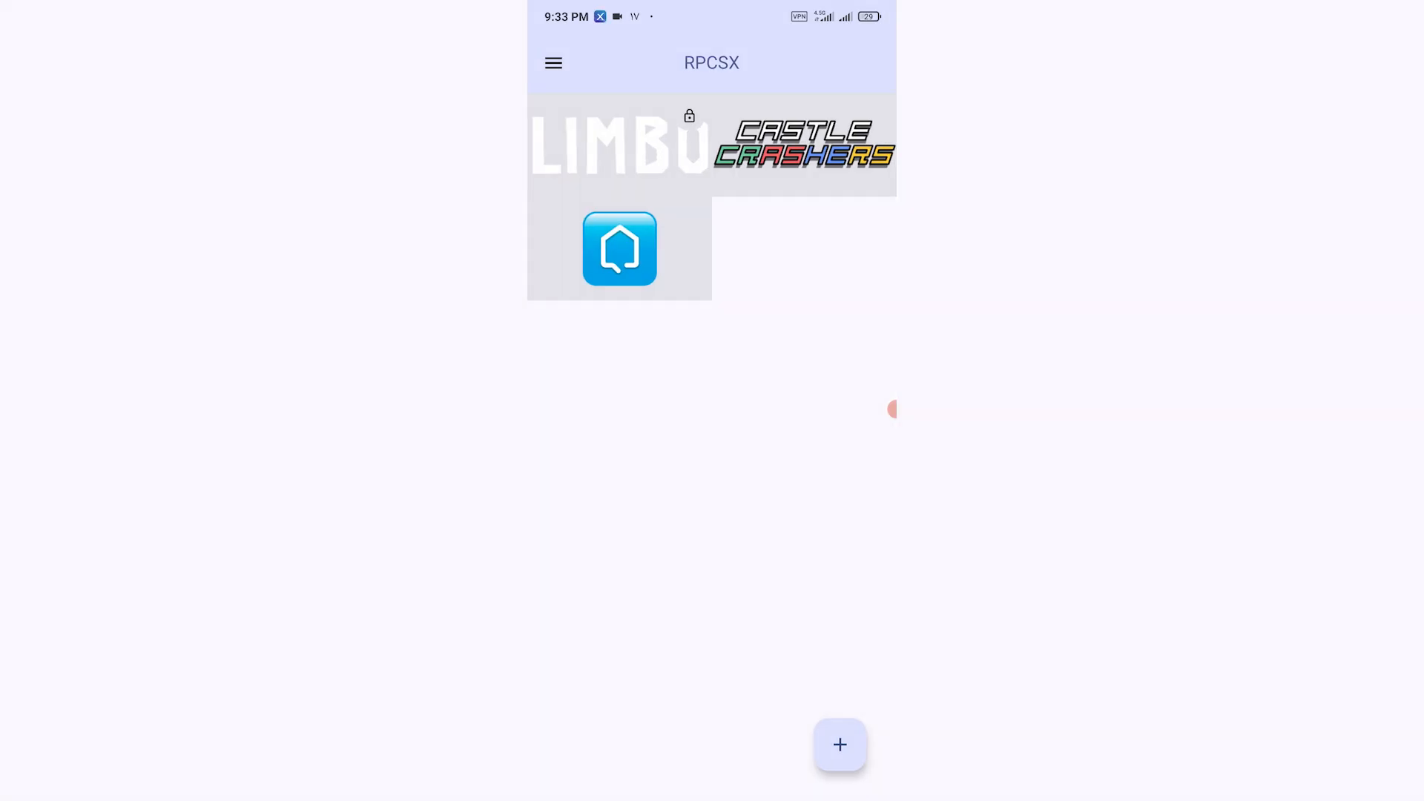
pyautogui.hscroll(-3)
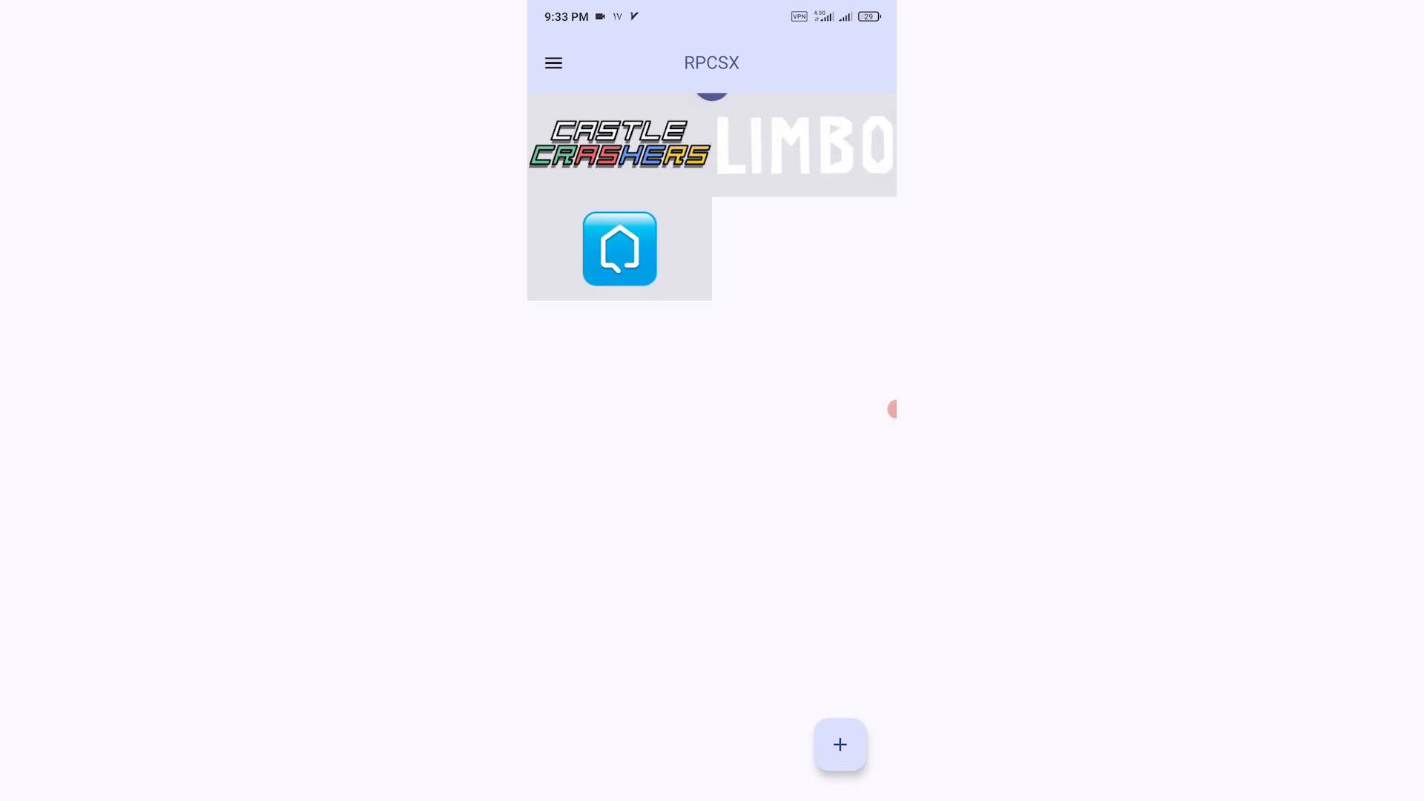
# - Add the whole Games folder as a game source via Use This Folder
pyautogui.click(839, 745)
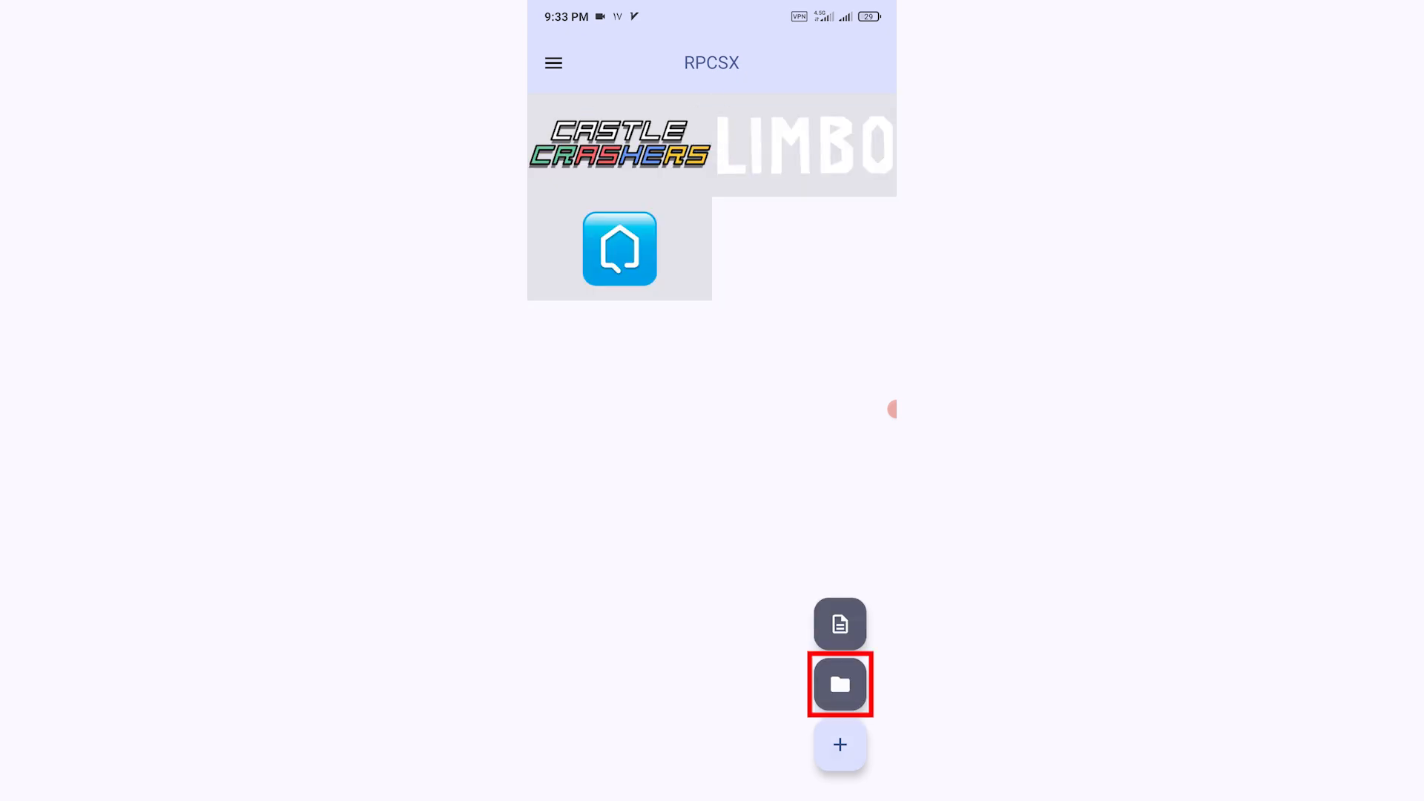
pyautogui.click(840, 684)
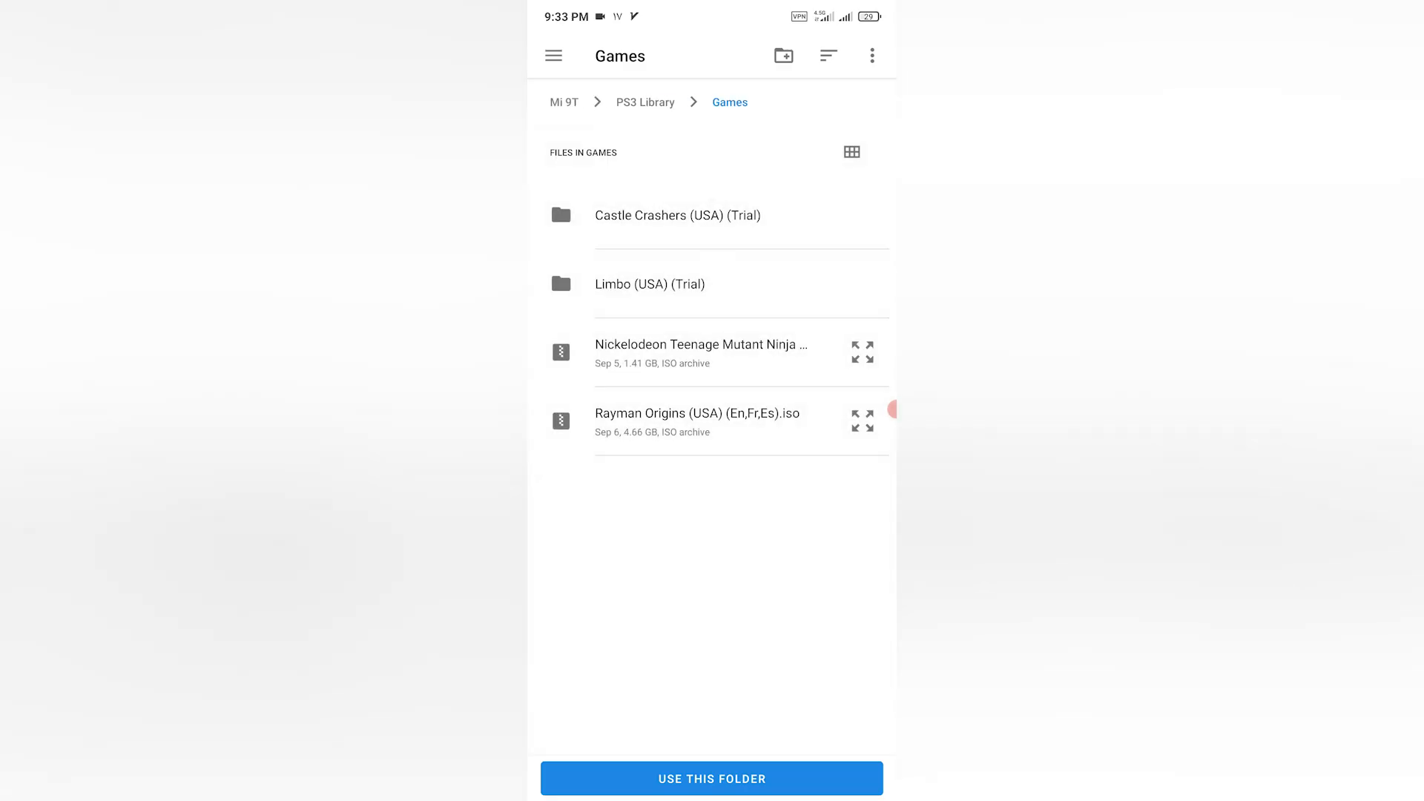
pyautogui.click(711, 779)
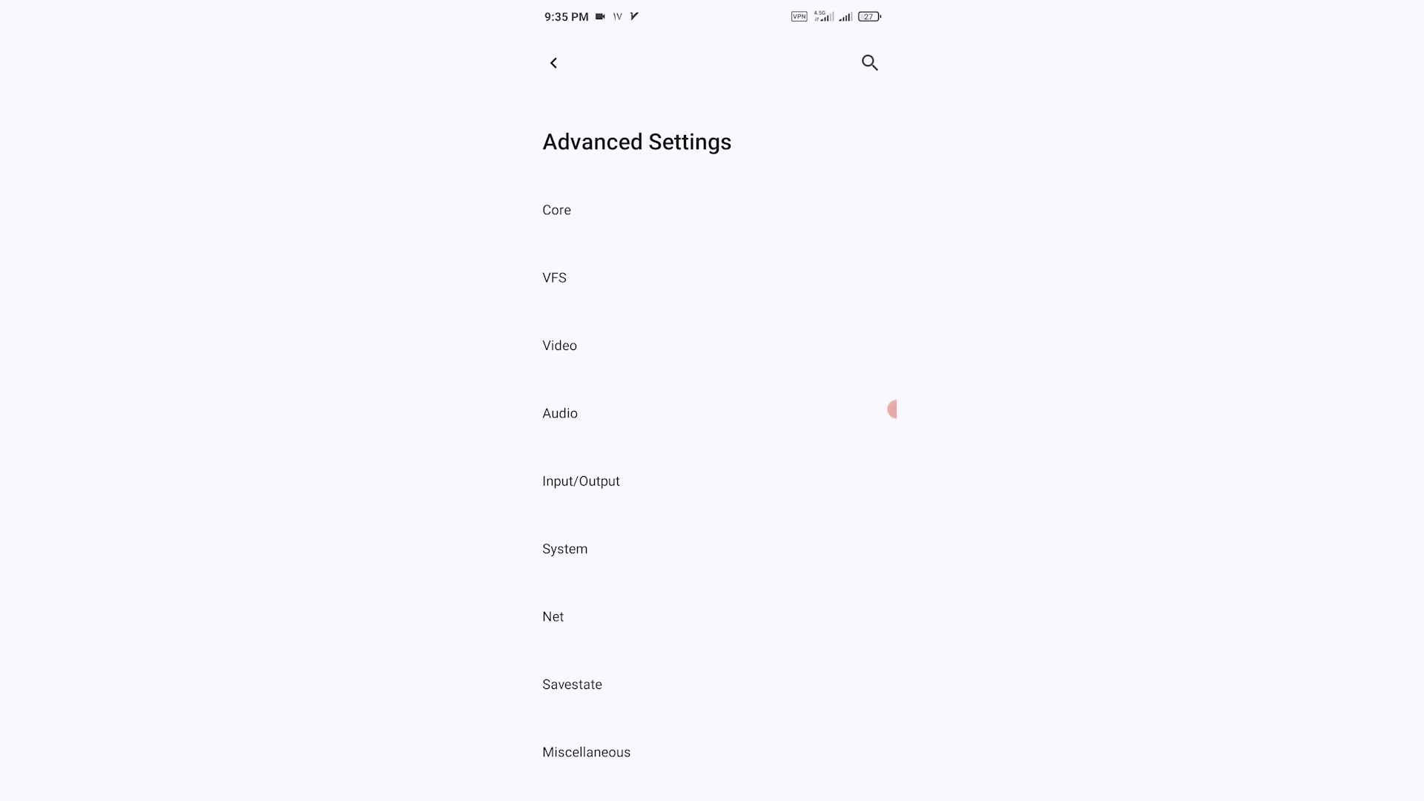
# - Review the Video settings and Performance Overlay options, then return to Settings
pyautogui.click(559, 346)
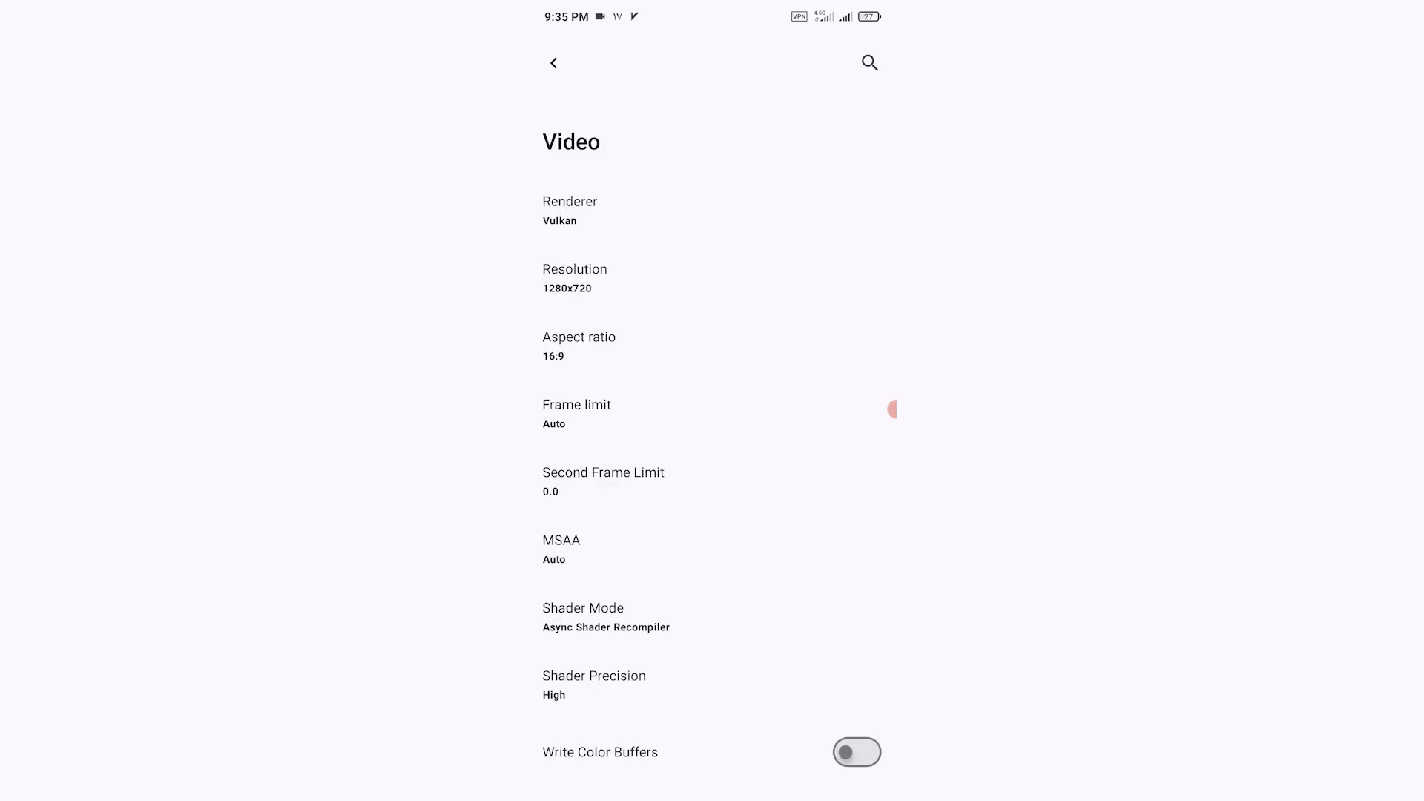
pyautogui.scroll(-3)
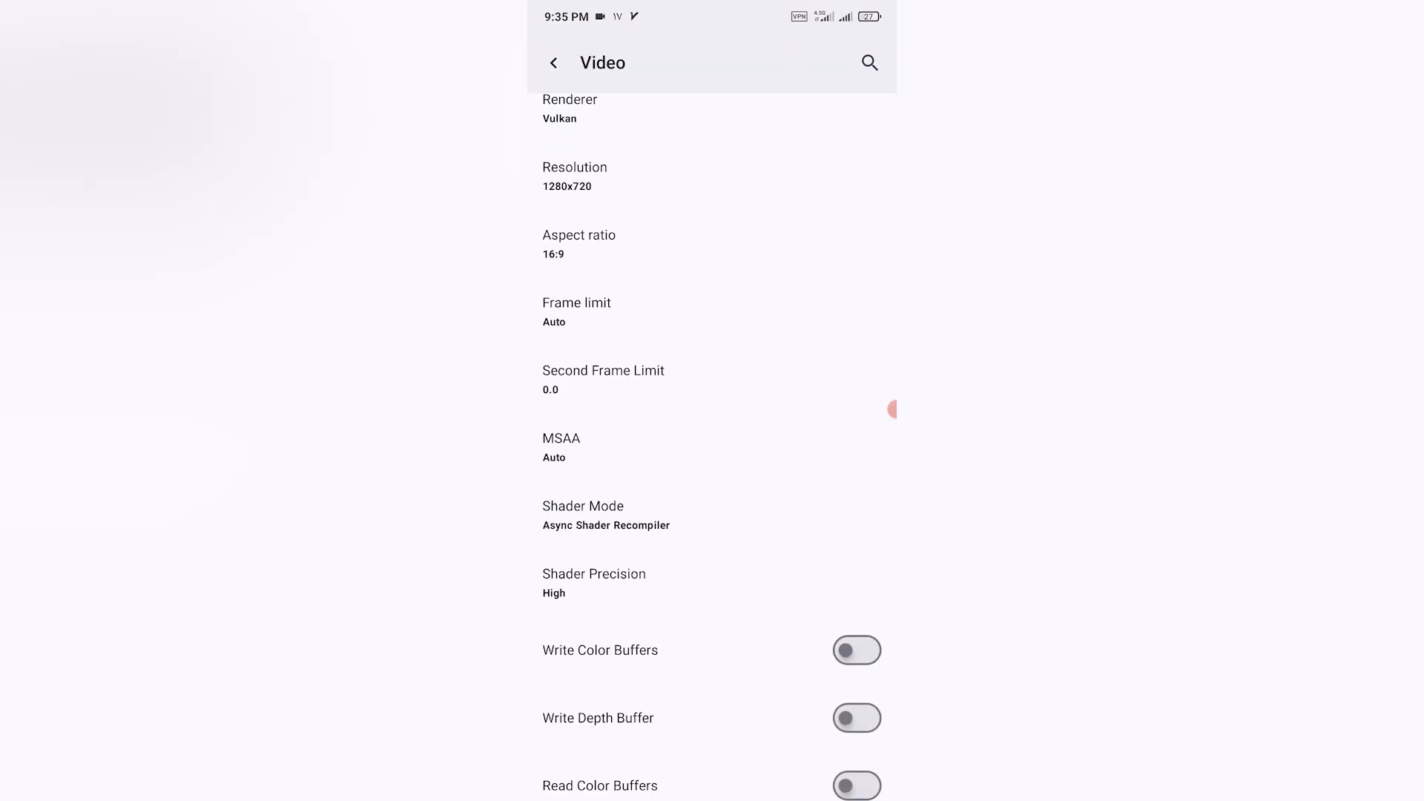
pyautogui.scroll(-3)
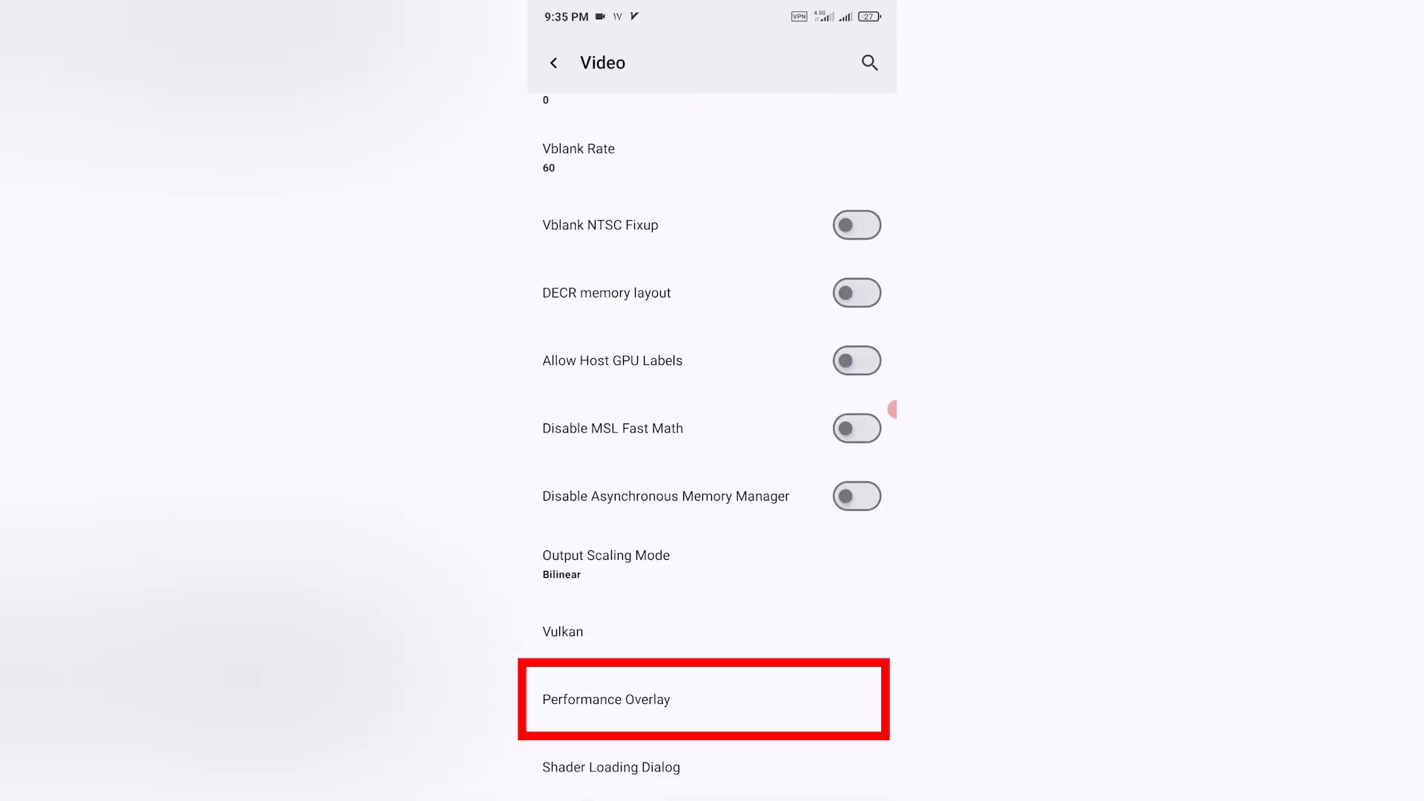
pyautogui.click(606, 699)
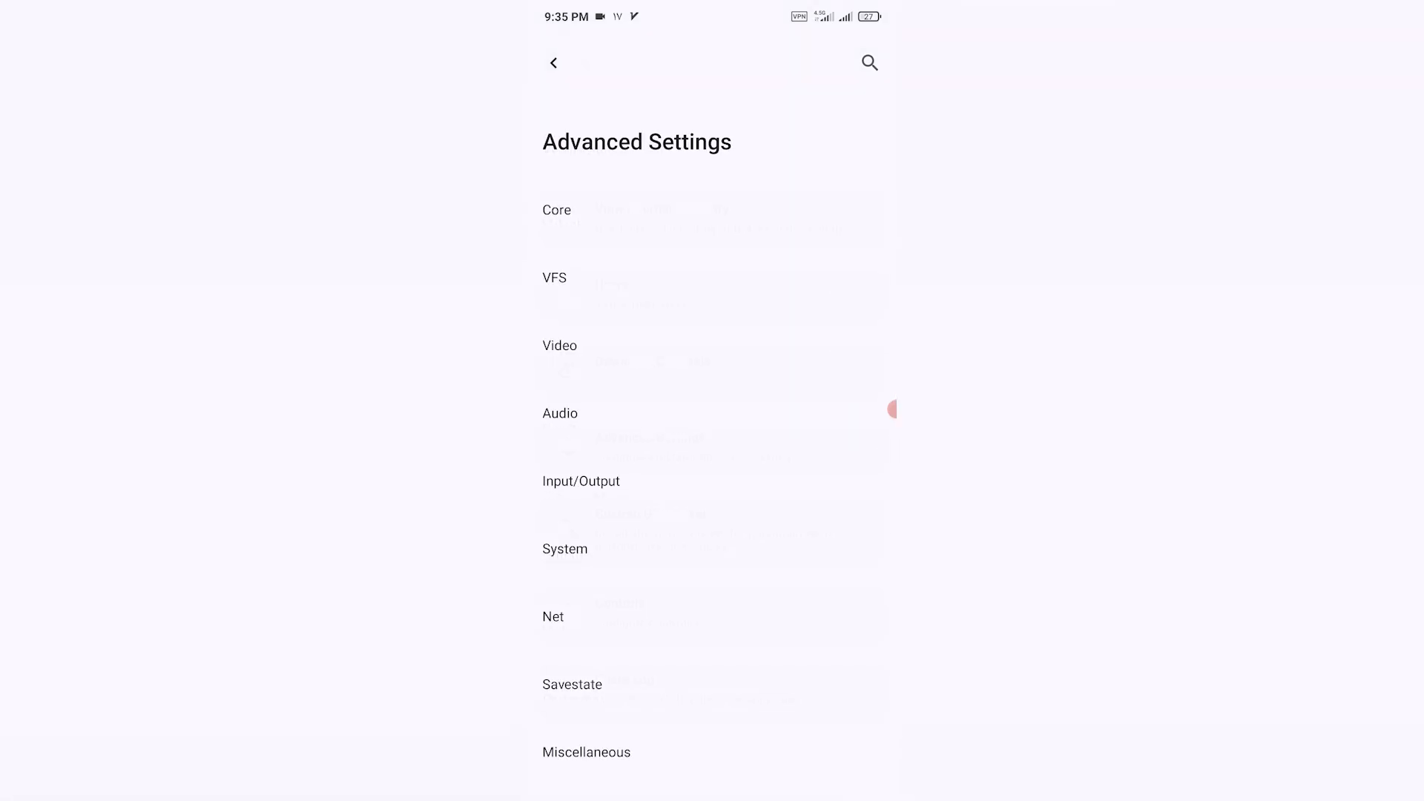
pyautogui.click(553, 62)
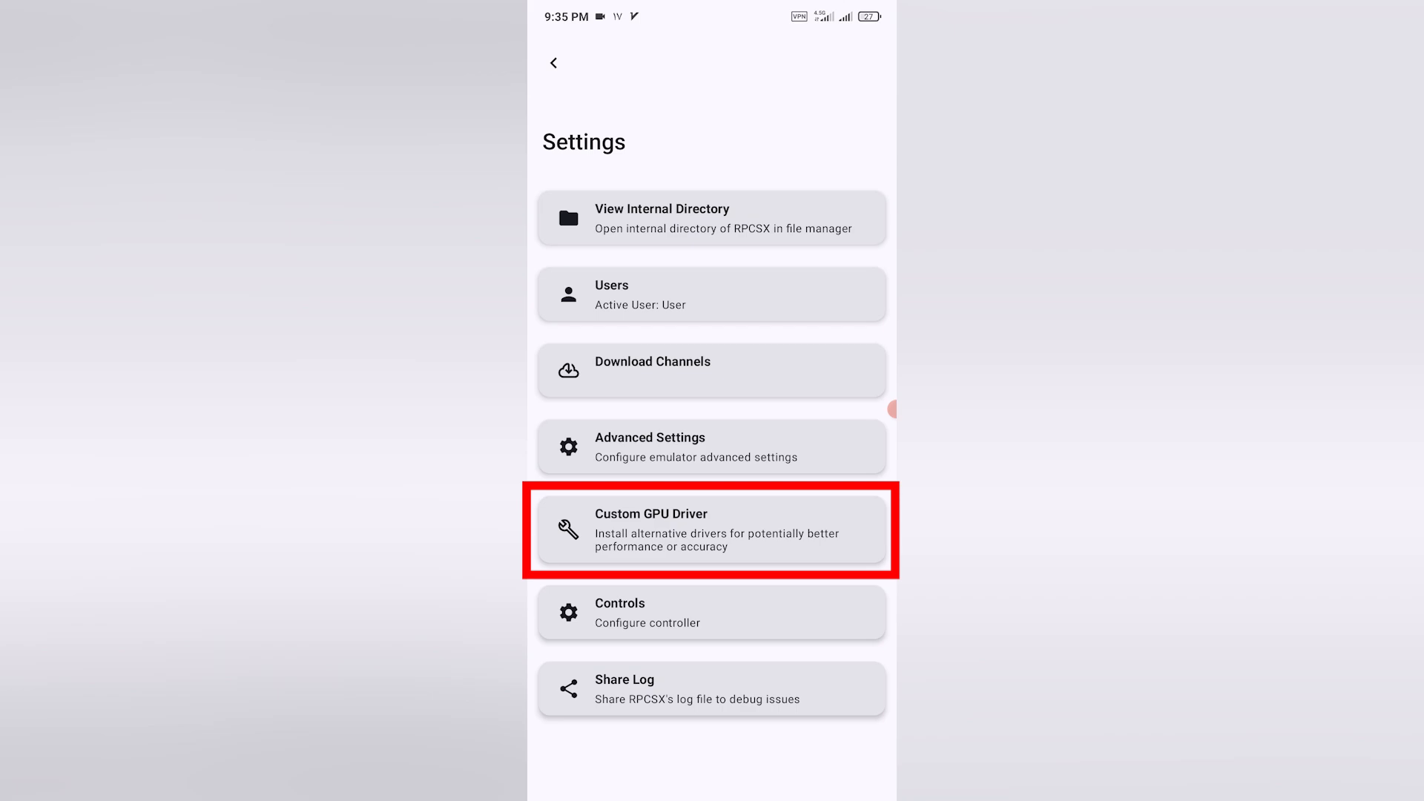
# - Download and import the Mesa Turnip v25.3.0 Revision 6 driver in Custom GPU Driver
pyautogui.click(711, 529)
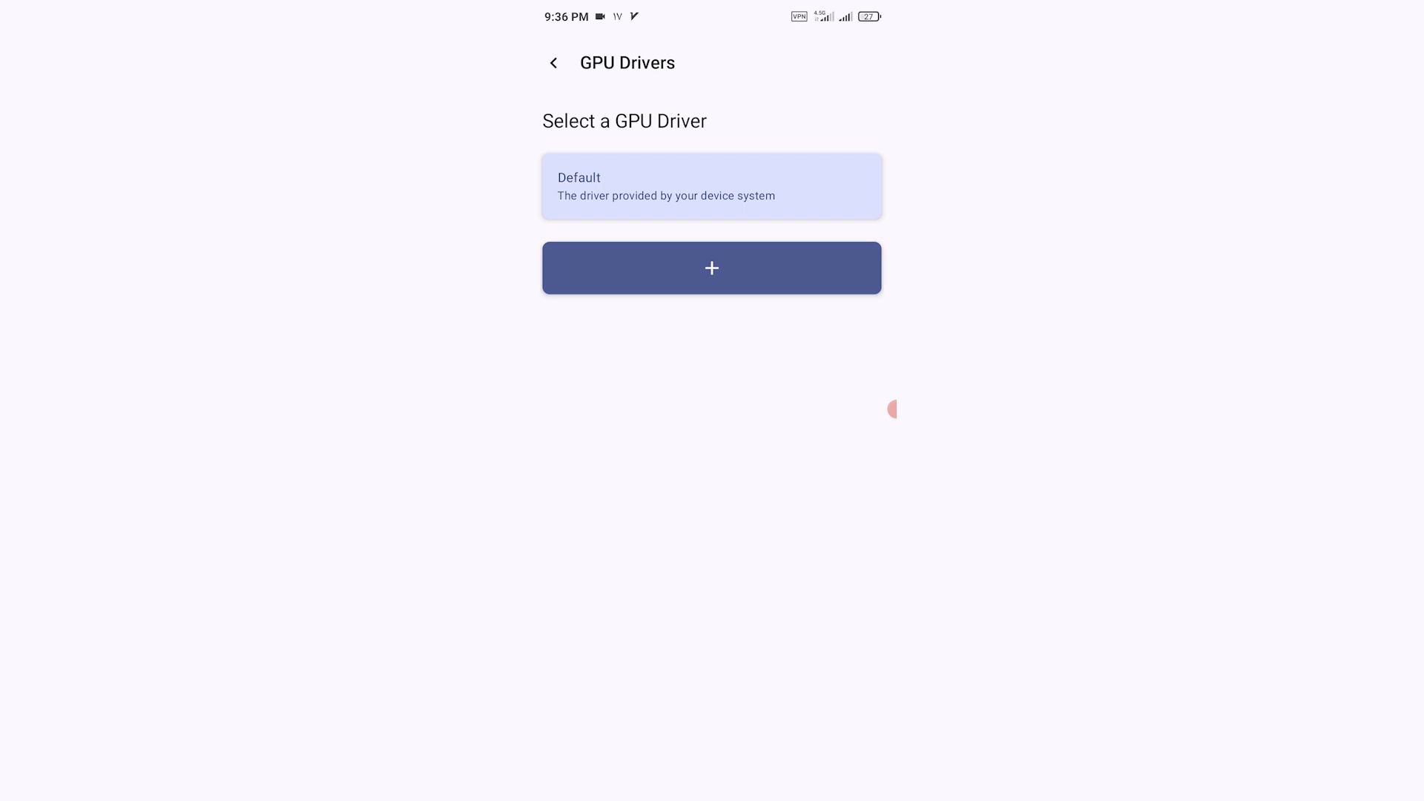
pyautogui.click(711, 267)
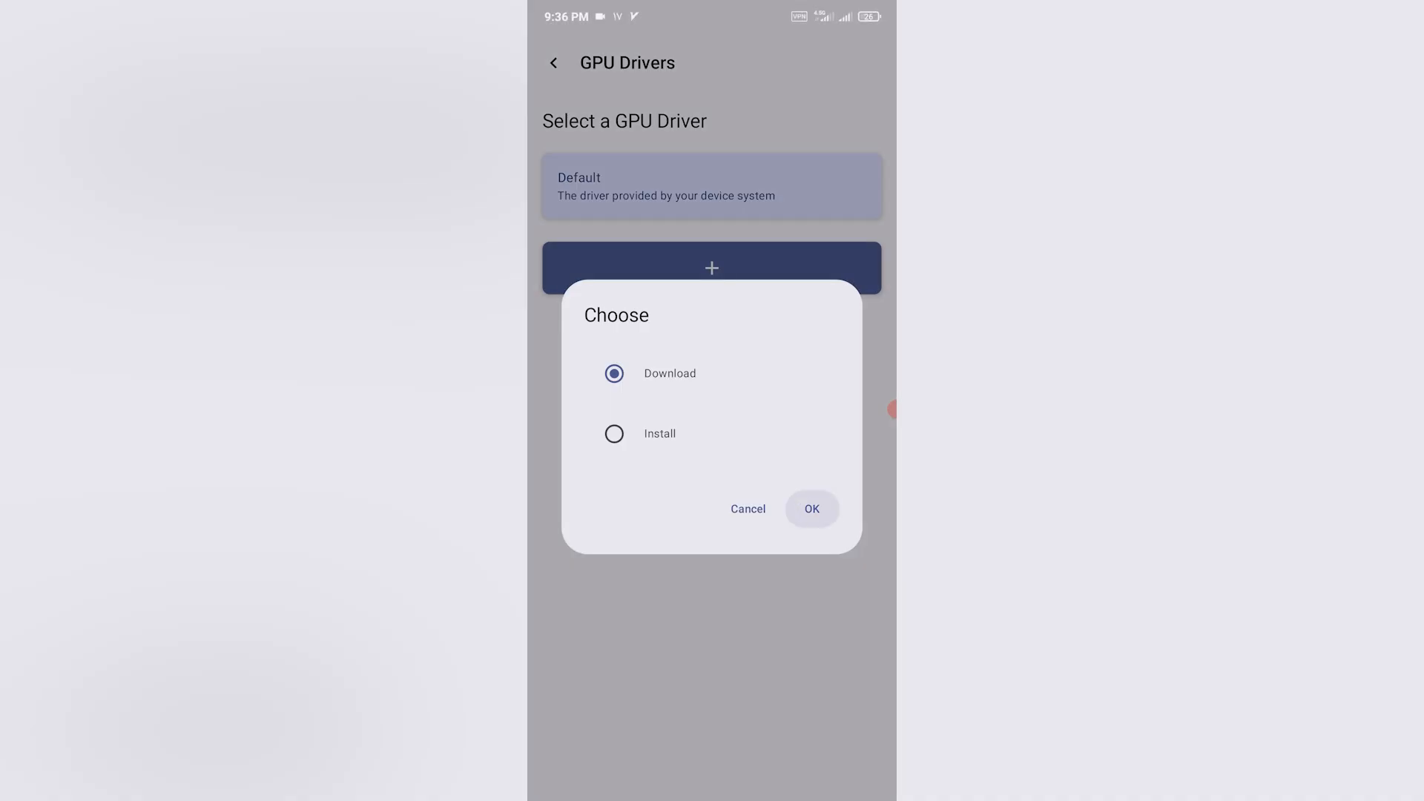
pyautogui.click(812, 508)
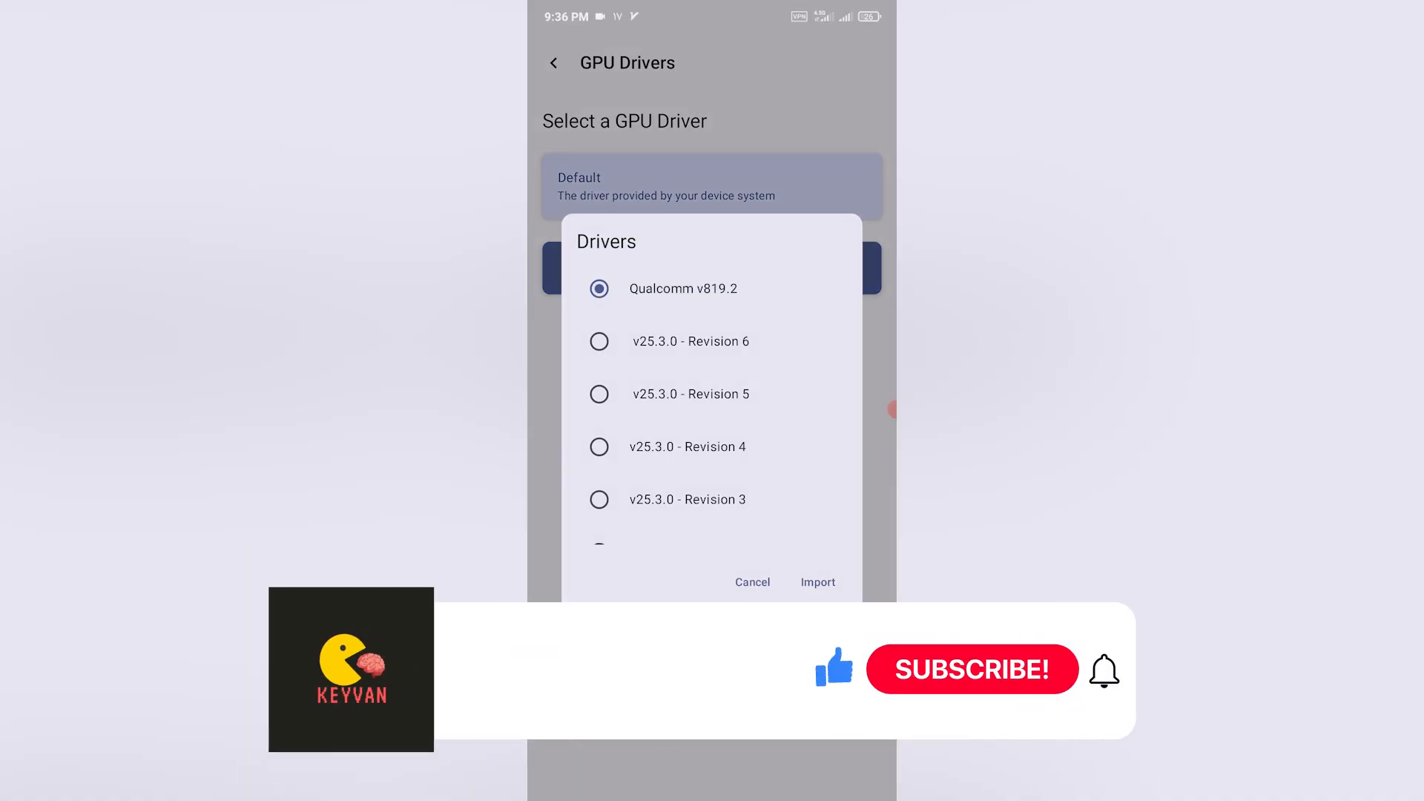
pyautogui.click(816, 581)
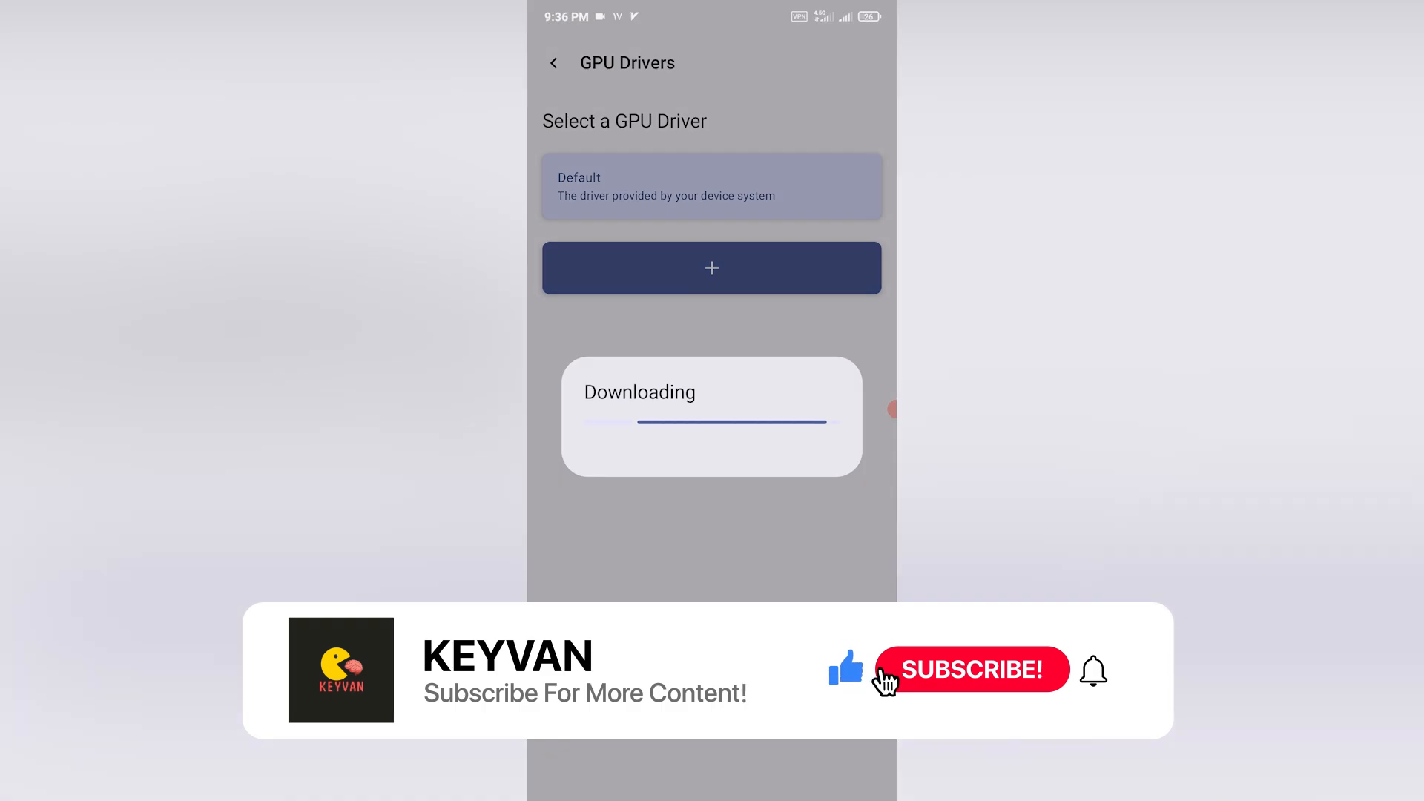
pyautogui.click(969, 671)
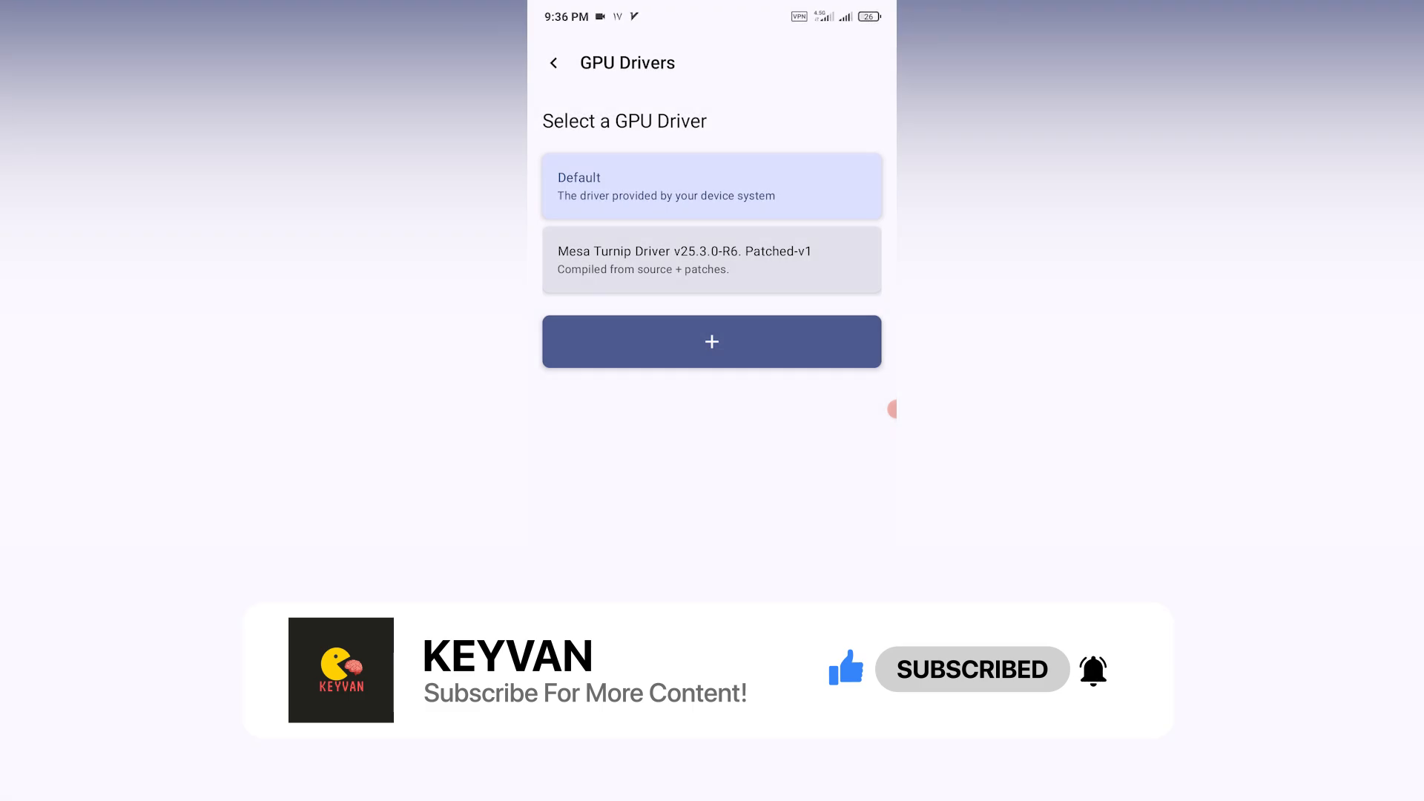
# - Install Turnip_v25.3.0_R4_Auto.zip and make the R4 Auto-v1 driver active
pyautogui.click(711, 259)
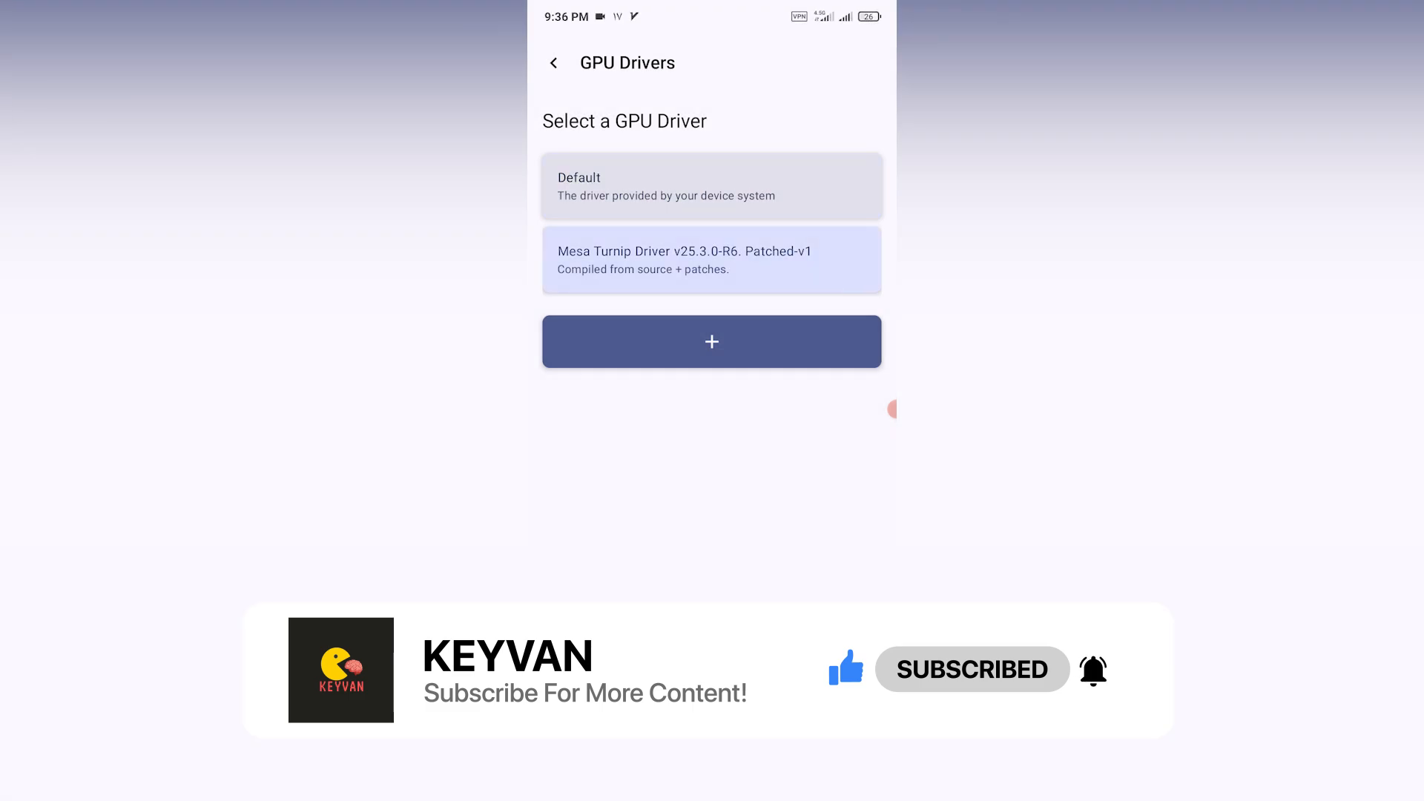
pyautogui.click(710, 341)
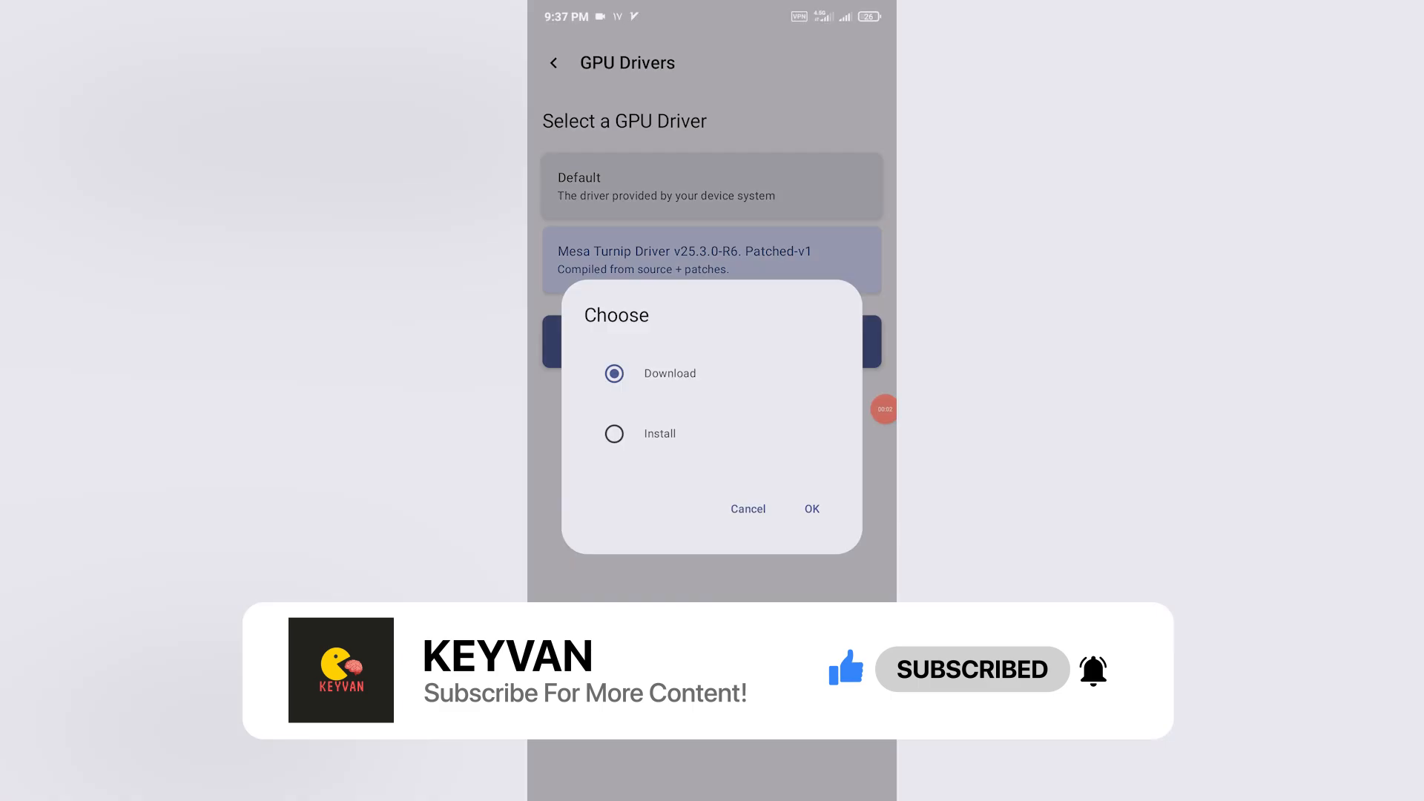
pyautogui.click(810, 509)
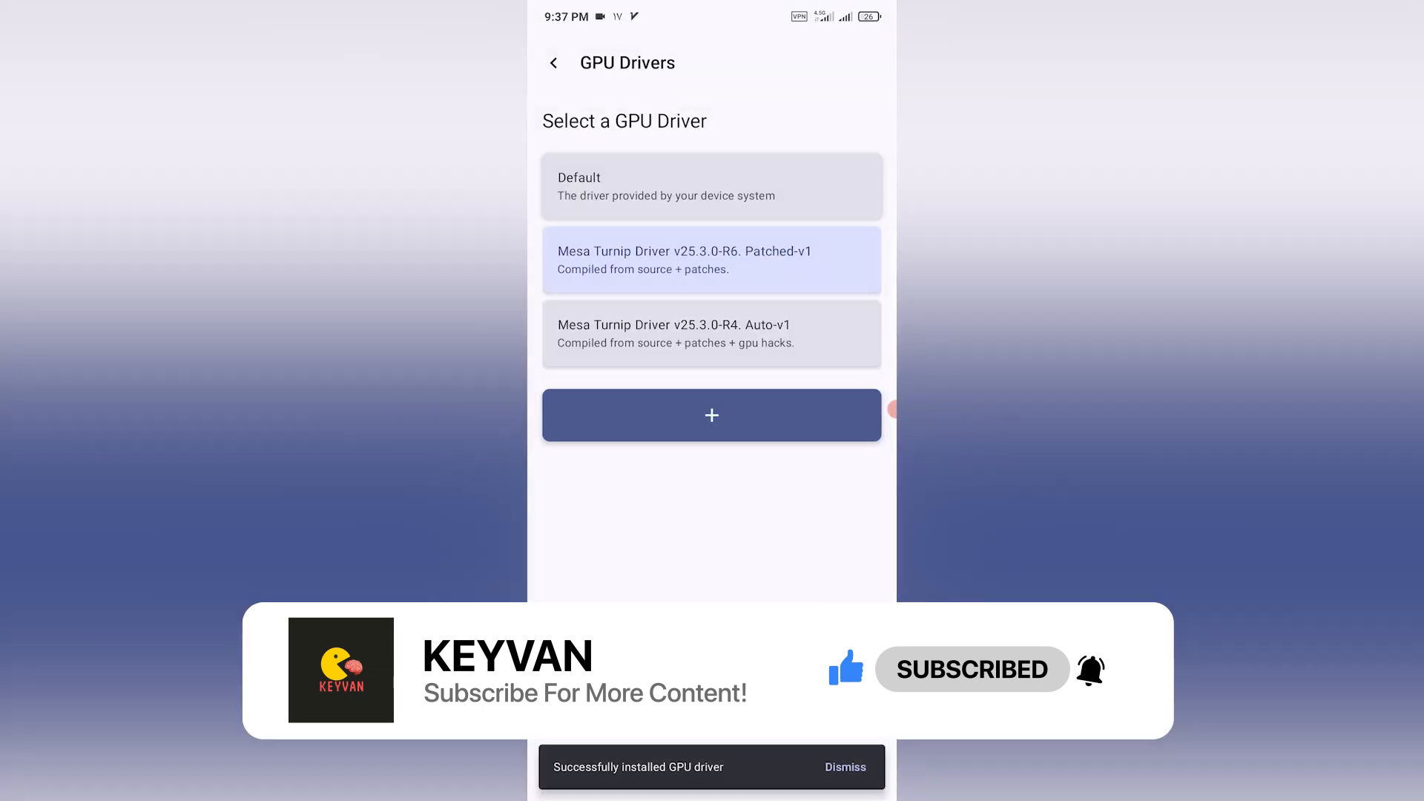
pyautogui.click(711, 334)
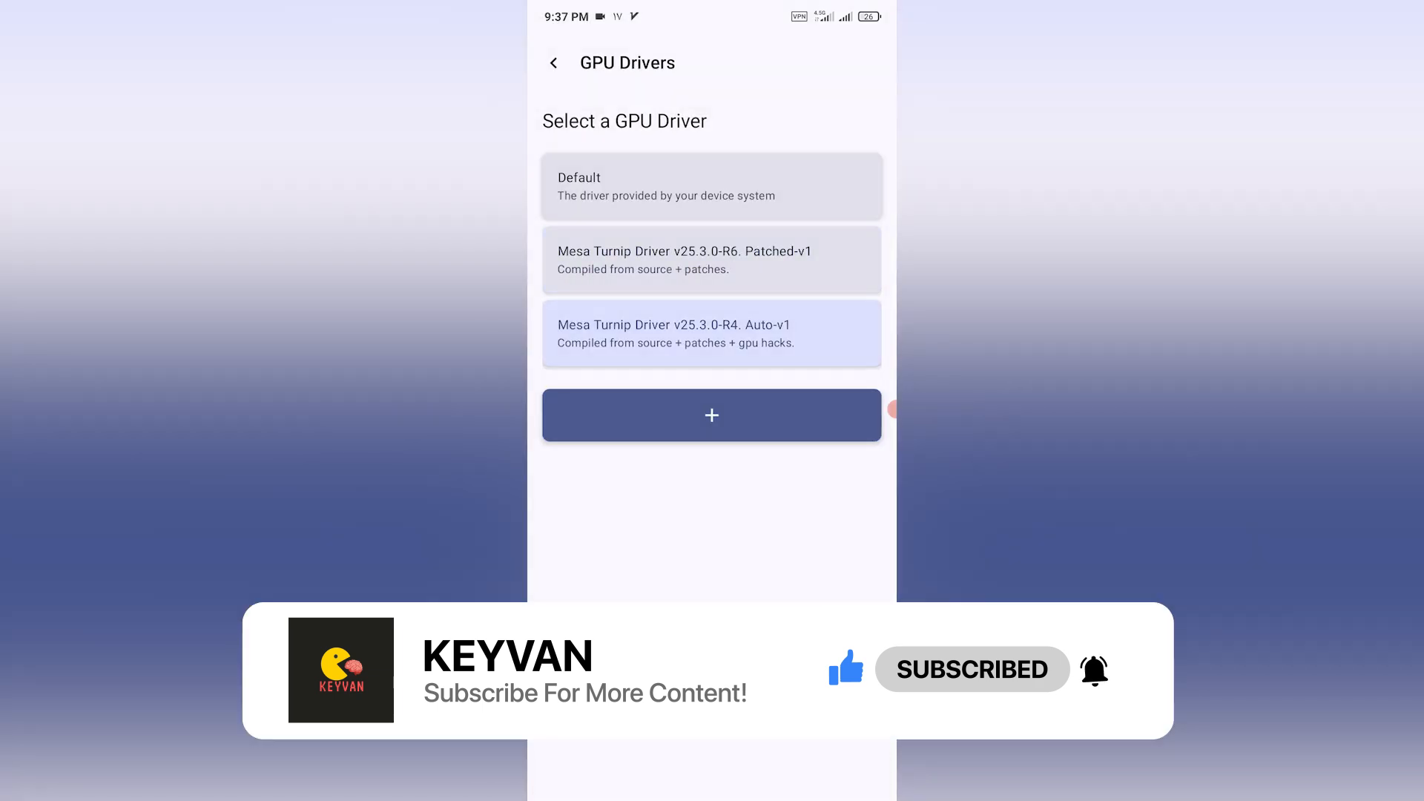